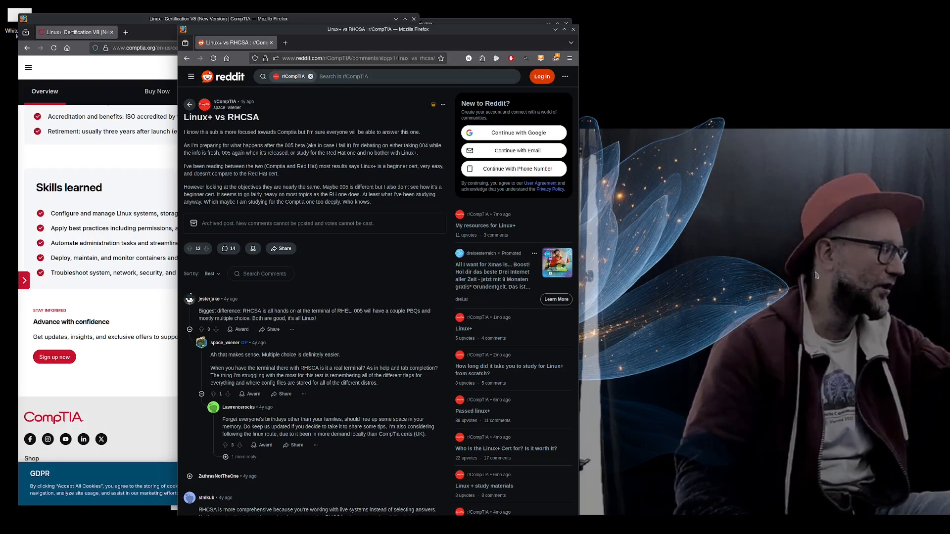
mouse_move(776, 303)
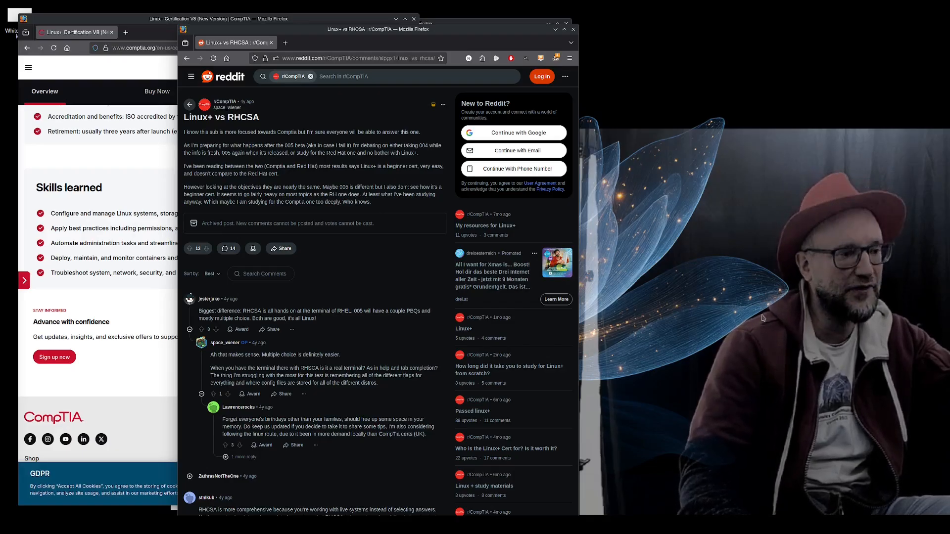
mouse_move(749, 331)
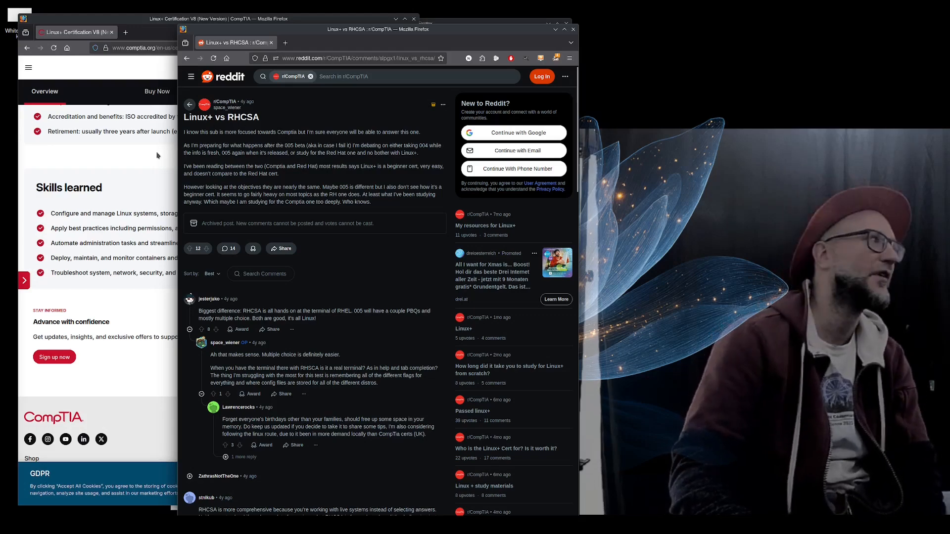
Step: Focus the CompTIA window and bring the Linux+ V8 header with its objectives summary into view
left_click(218, 18)
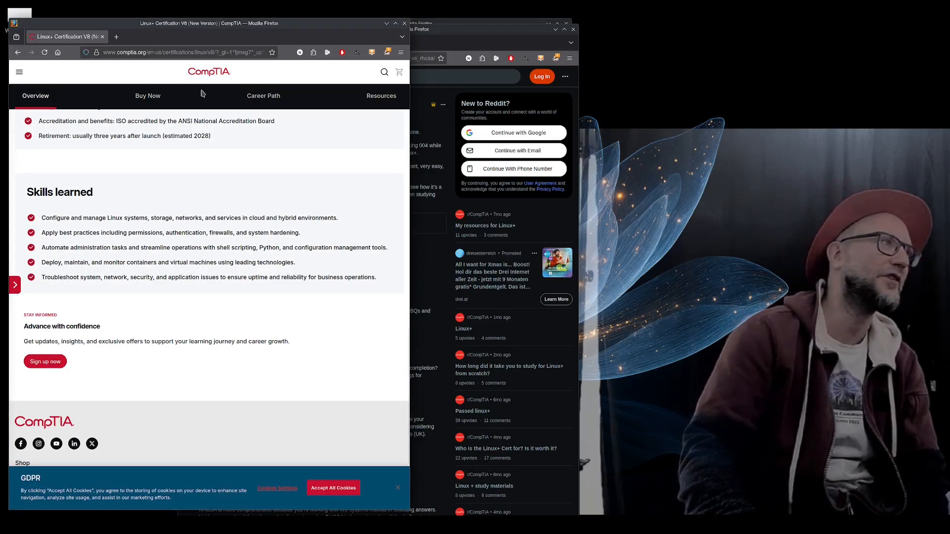
mouse_move(161, 146)
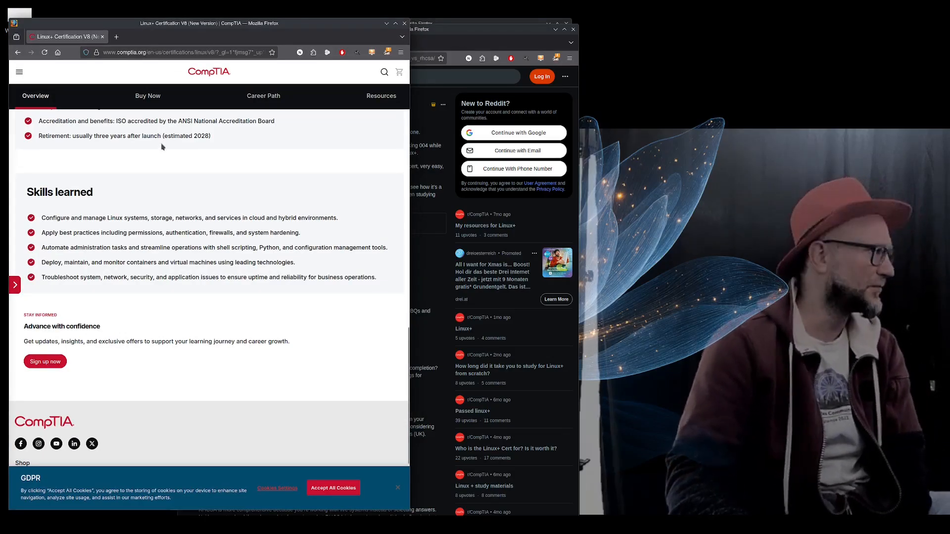
scroll("down", 3)
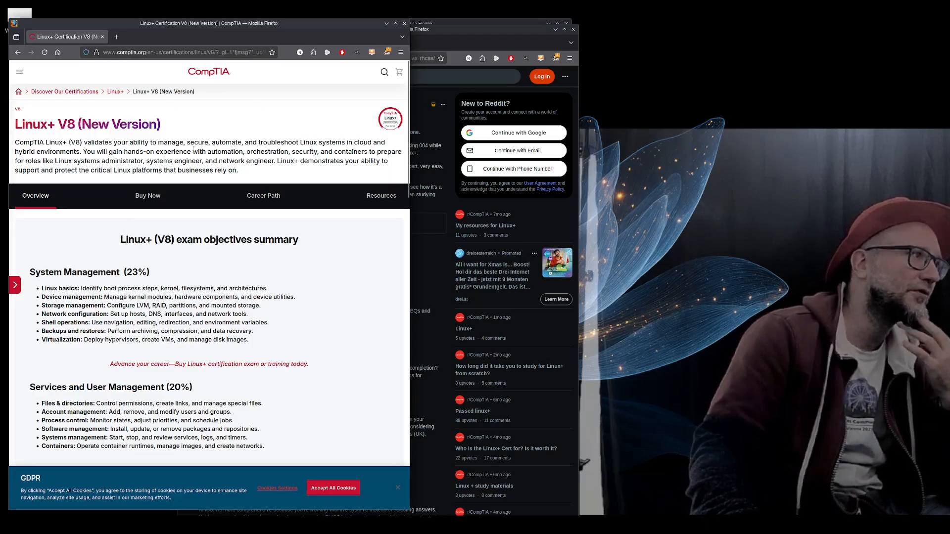
mouse_move(287, 176)
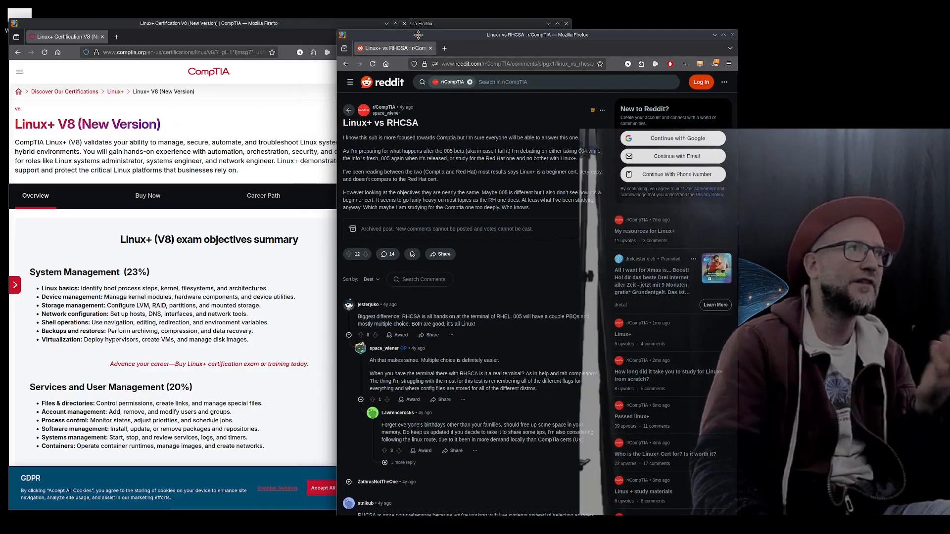
mouse_move(491, 198)
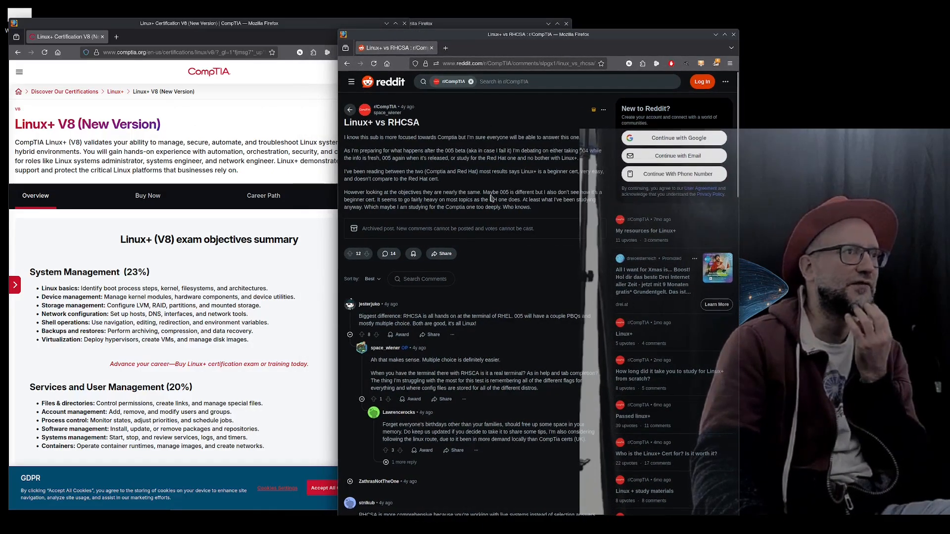
Step: Scroll the Reddit thread down to the commenters' RHCSA versus Linux+ exam comparisons
scroll("down", 3)
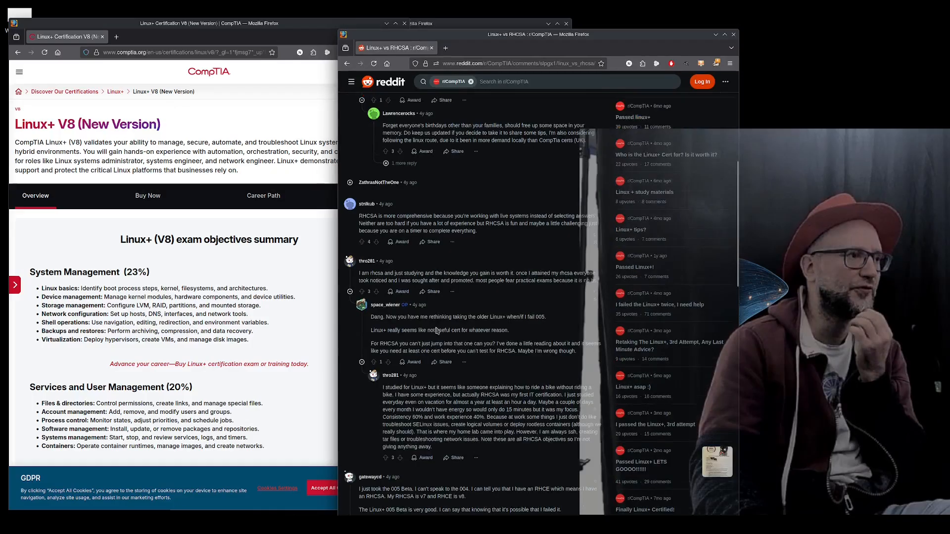
scroll("down", 3)
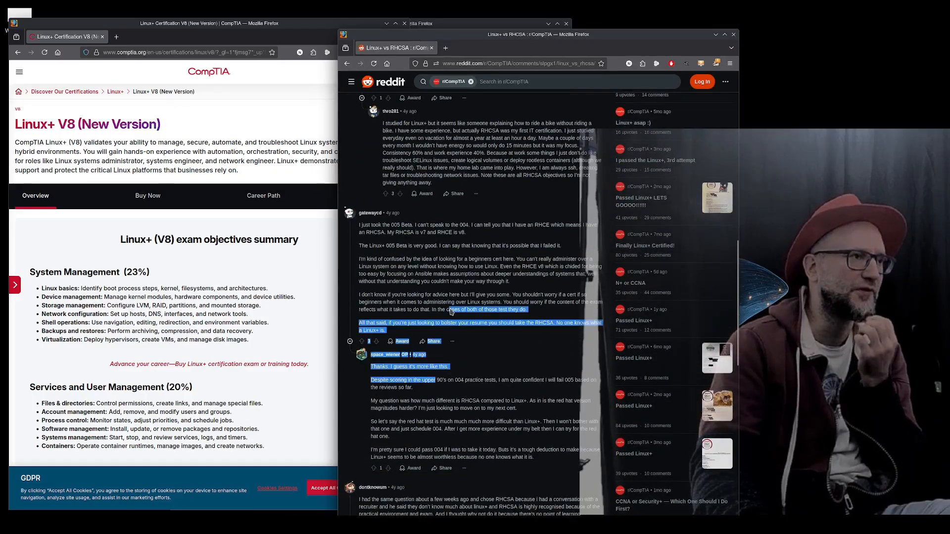
scroll("down", 3)
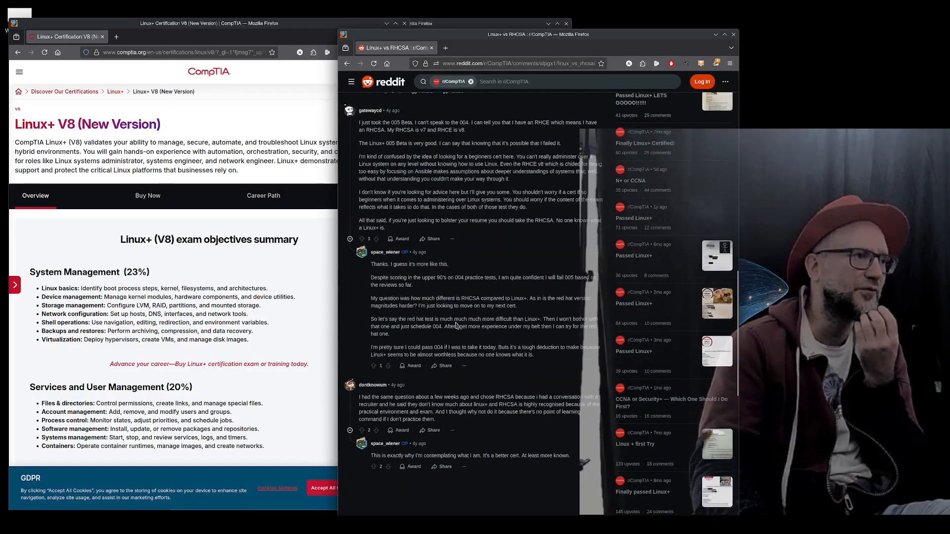
scroll("down", 3)
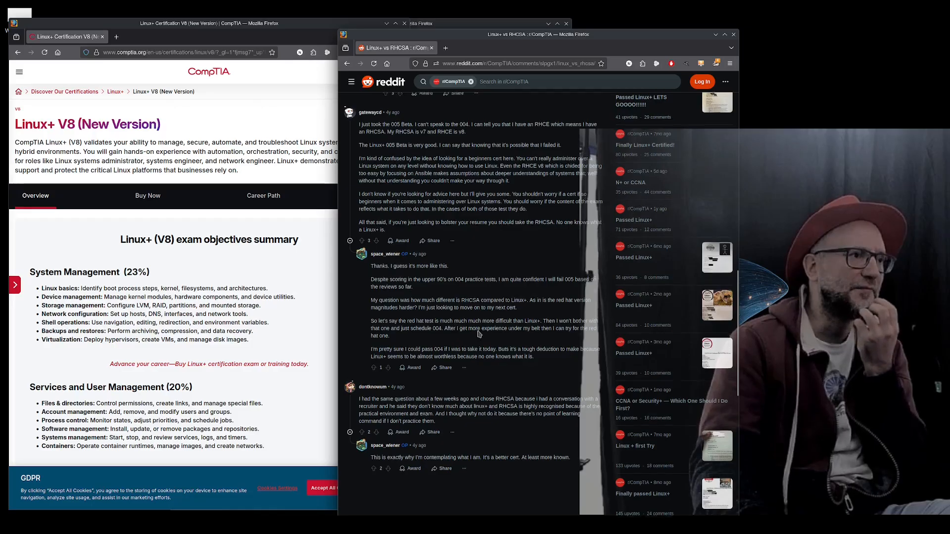
scroll("up", 3)
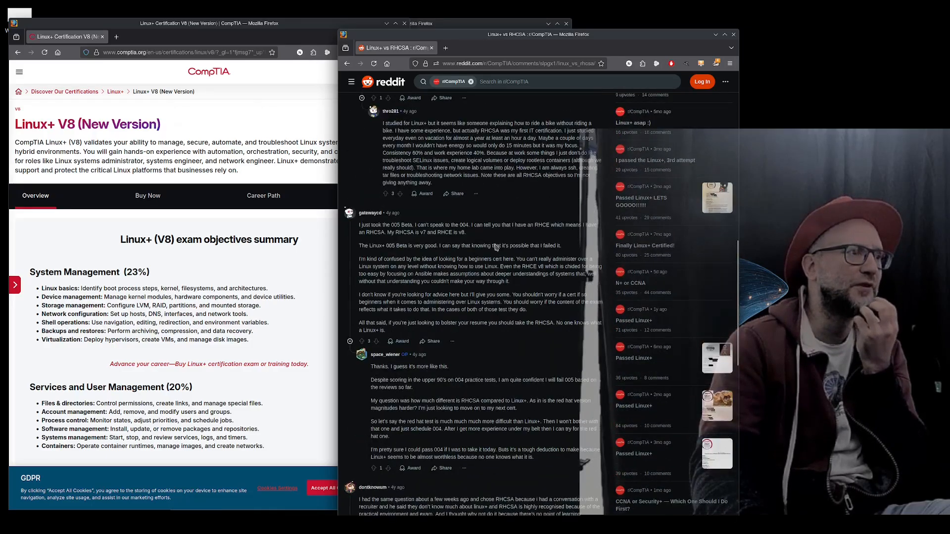
scroll("down", 3)
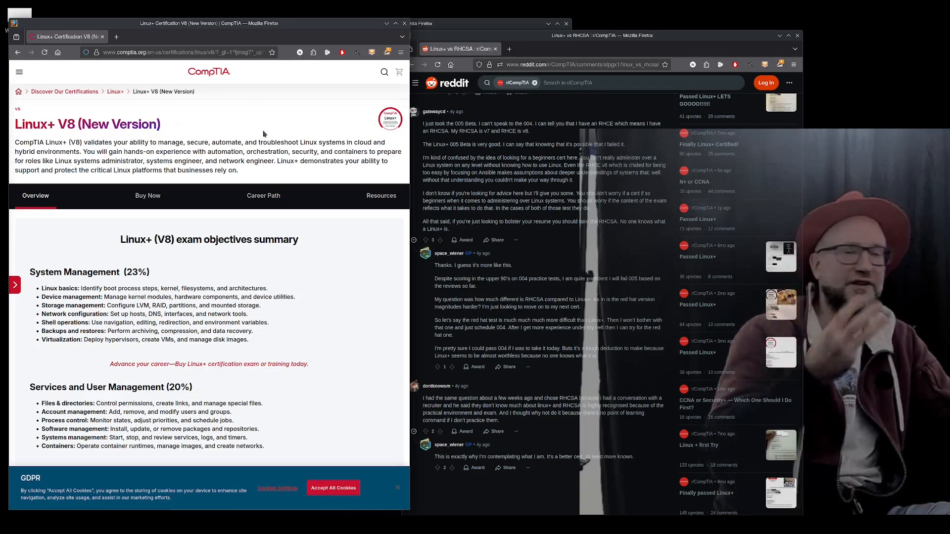
mouse_move(303, 87)
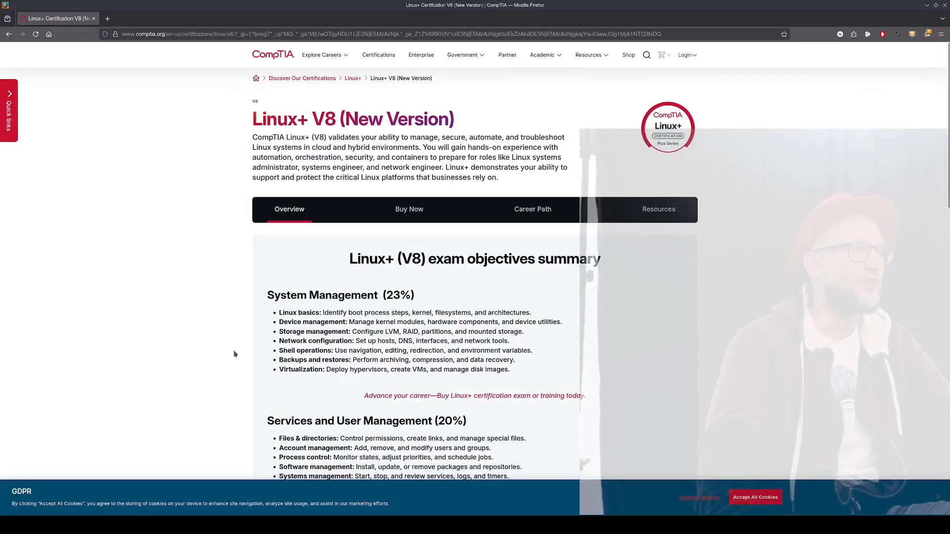
Step: Scroll the maximized CompTIA Linux+ V8 page to its exam objectives summary
scroll("down", 3)
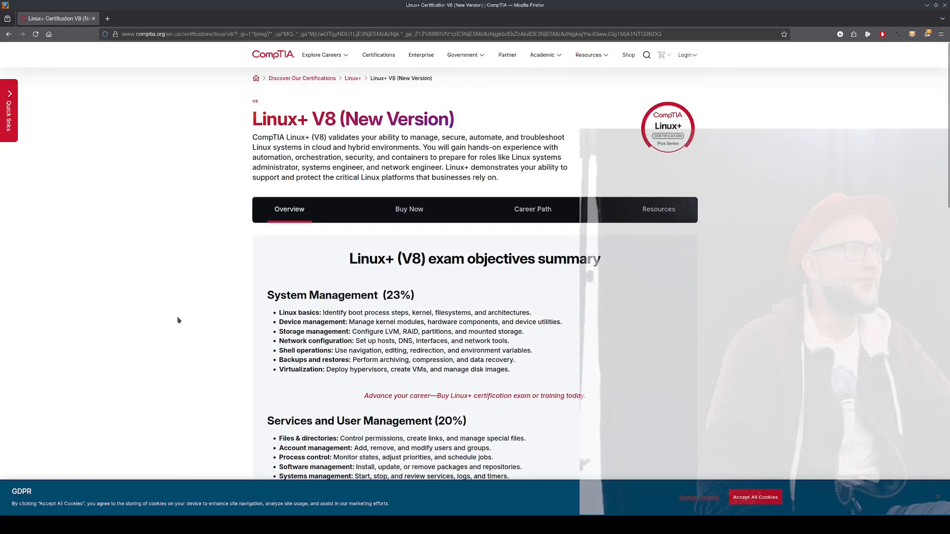
mouse_move(209, 207)
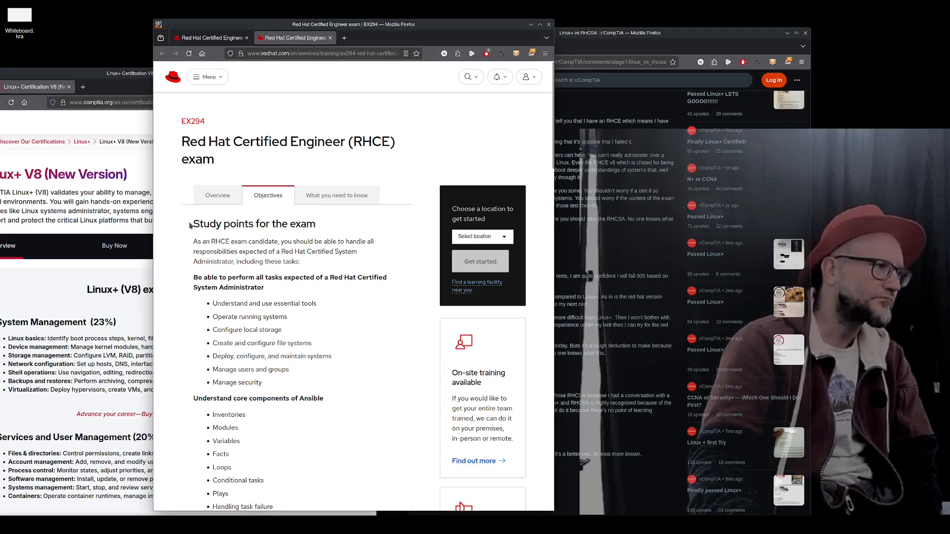
mouse_move(336, 173)
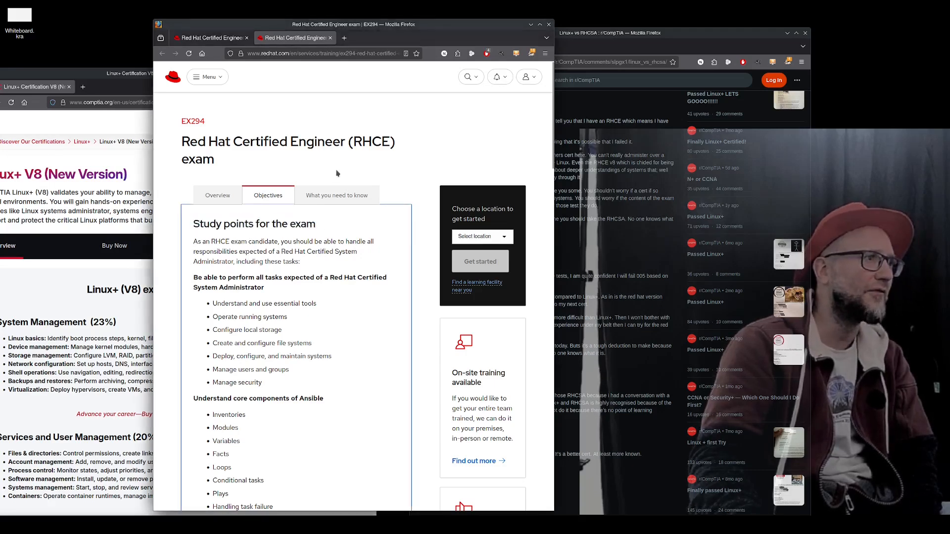
Step: Scroll the RHCE EX294 Objectives tab down to the Ansible automation study points
scroll("down", 3)
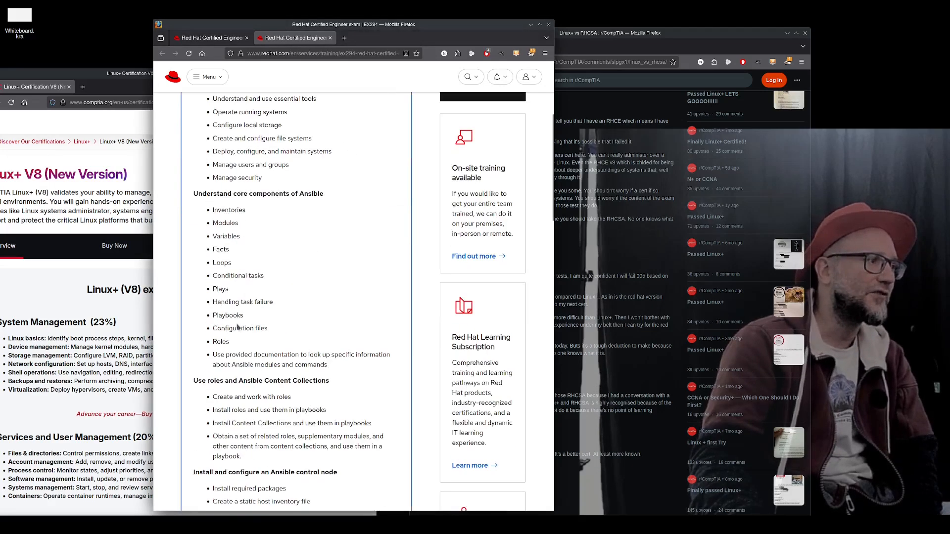
scroll("down", 3)
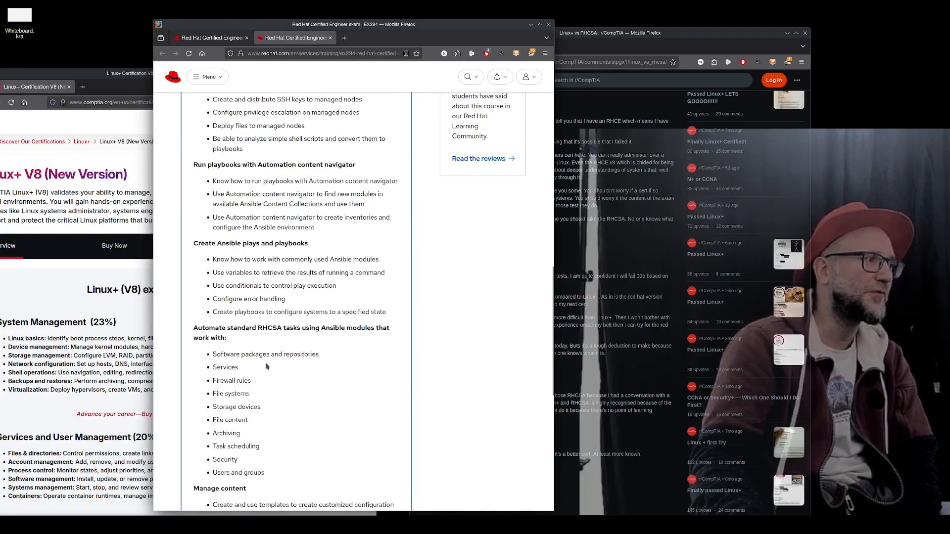